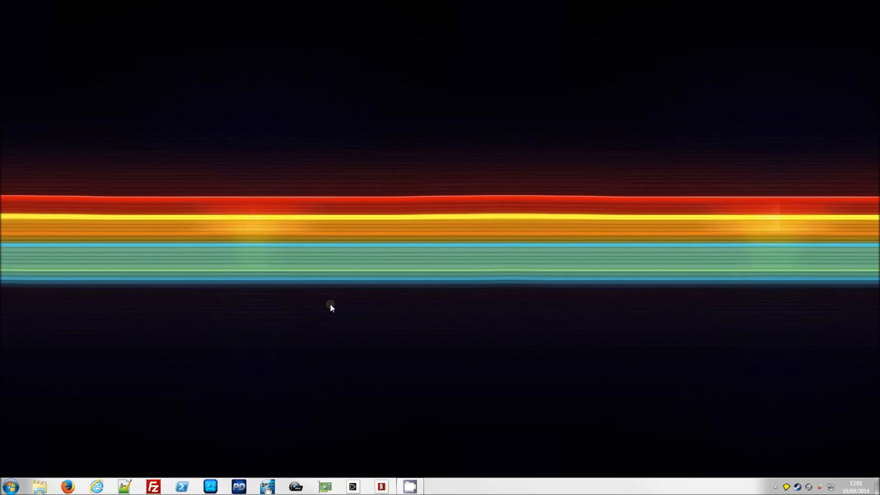
{"action": "mouse_move", "coordinate": [313, 338]}
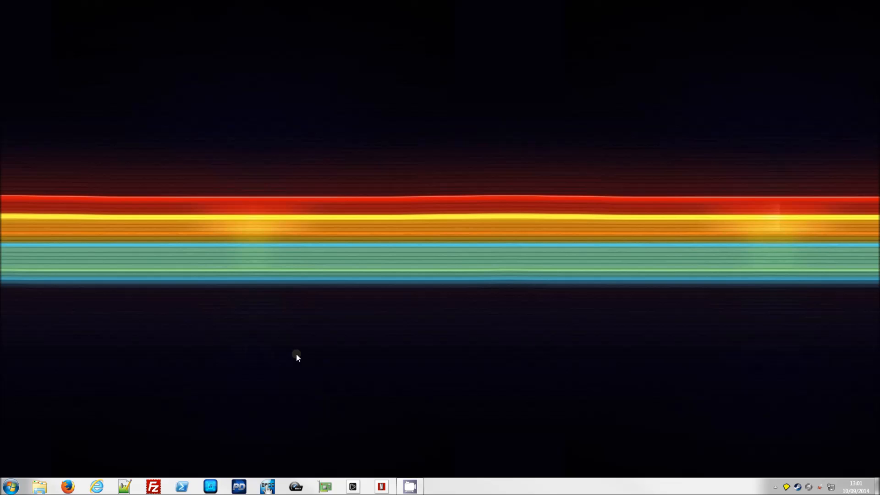
{"action": "mouse_move", "coordinate": [20, 472]}
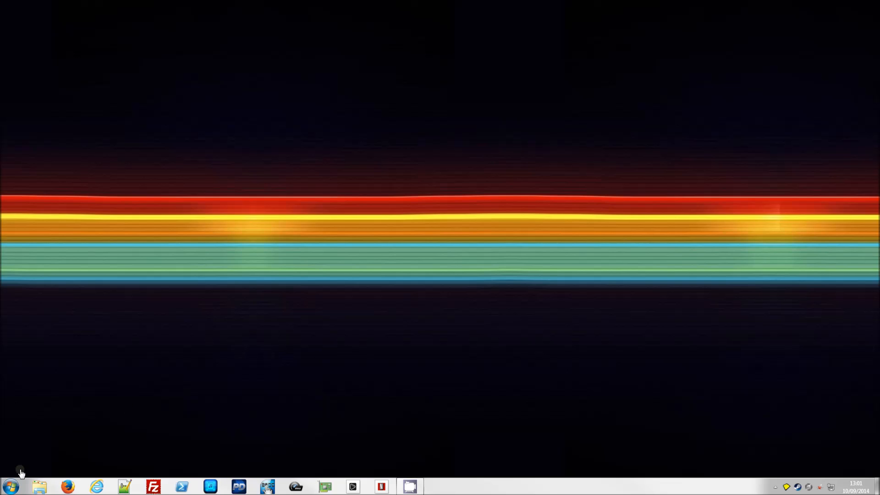
Launch Steam from the Start menu and open its View menu
{"action": "left_click", "coordinate": [10, 485]}
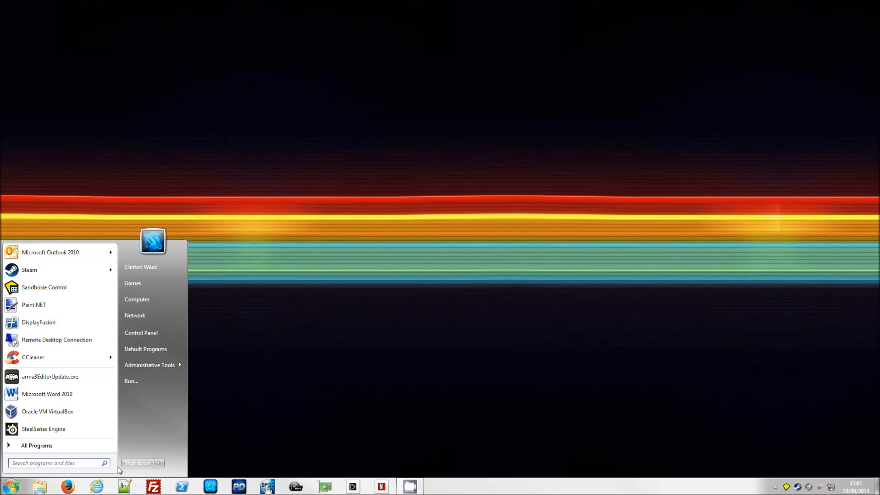
{"action": "mouse_move", "coordinate": [53, 289]}
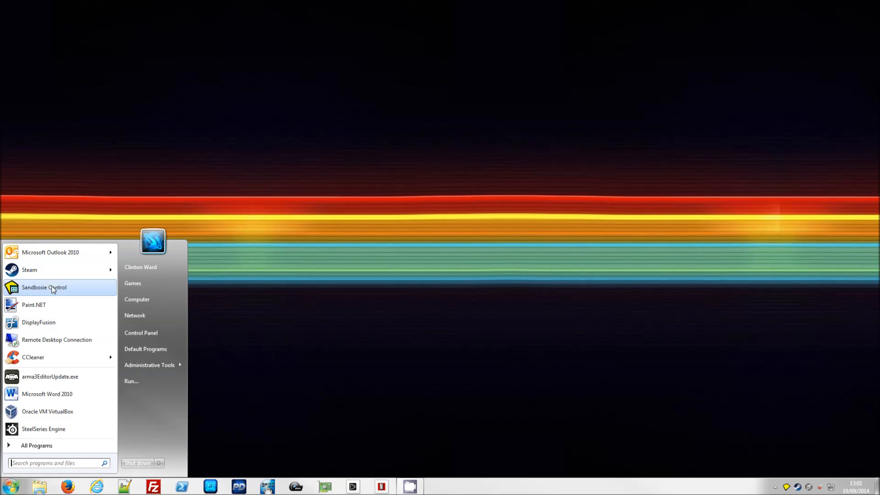
{"action": "mouse_move", "coordinate": [29, 270]}
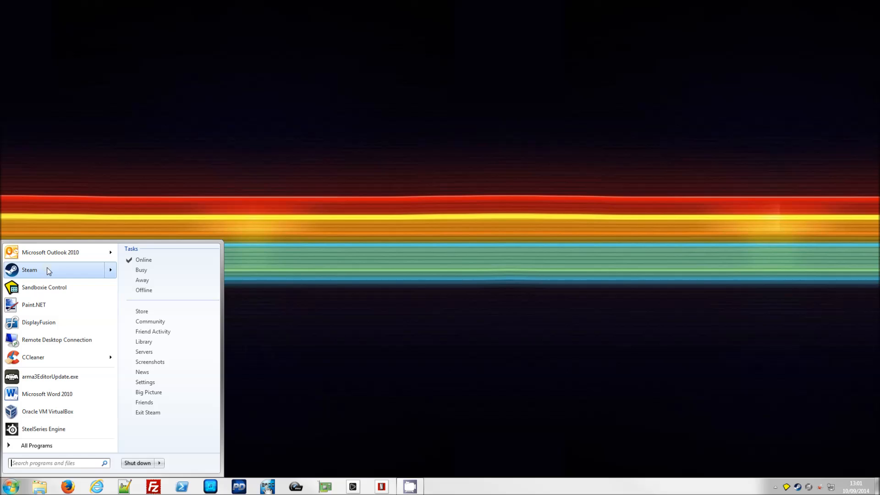
{"action": "left_click", "coordinate": [142, 311]}
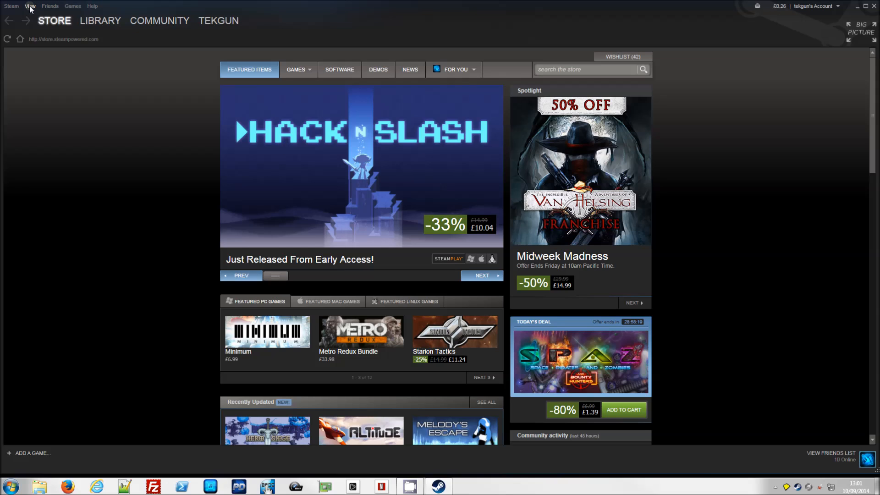
{"action": "left_click", "coordinate": [30, 6]}
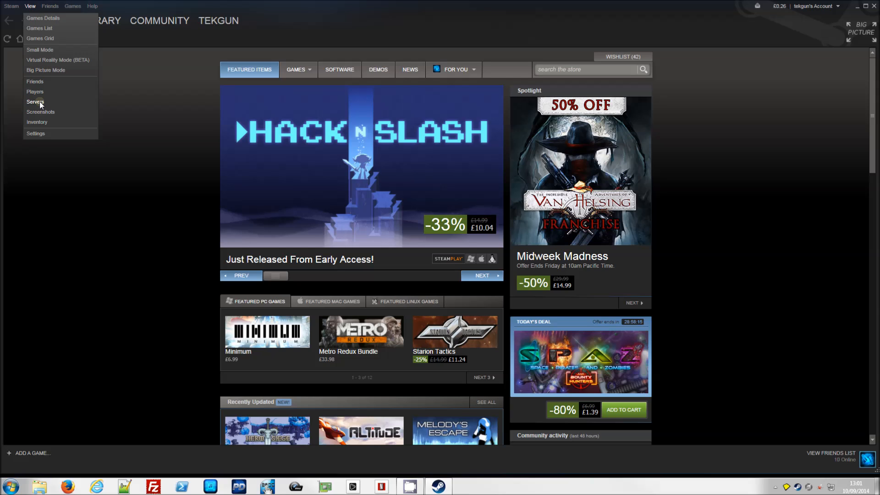
Open View > Servers and set the game filter to Arma 3
{"action": "left_click", "coordinate": [35, 101]}
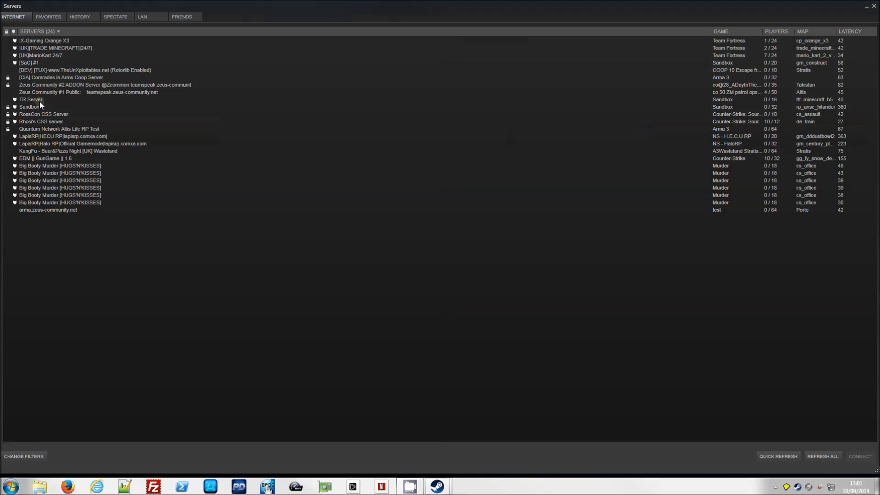
{"action": "mouse_move", "coordinate": [284, 31]}
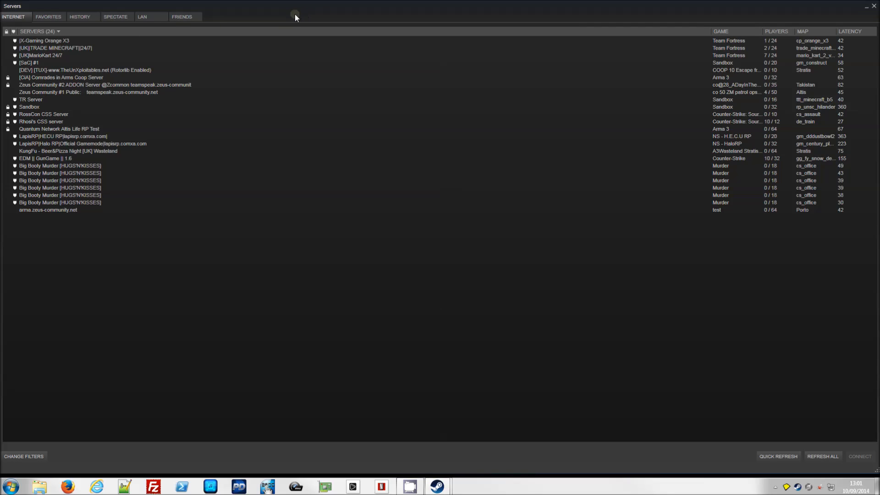
{"action": "mouse_move", "coordinate": [176, 119]}
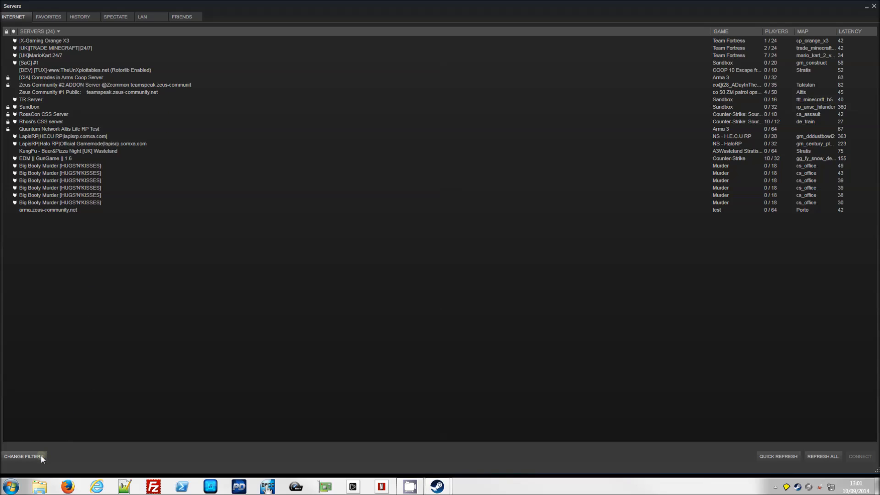
{"action": "left_click", "coordinate": [23, 457]}
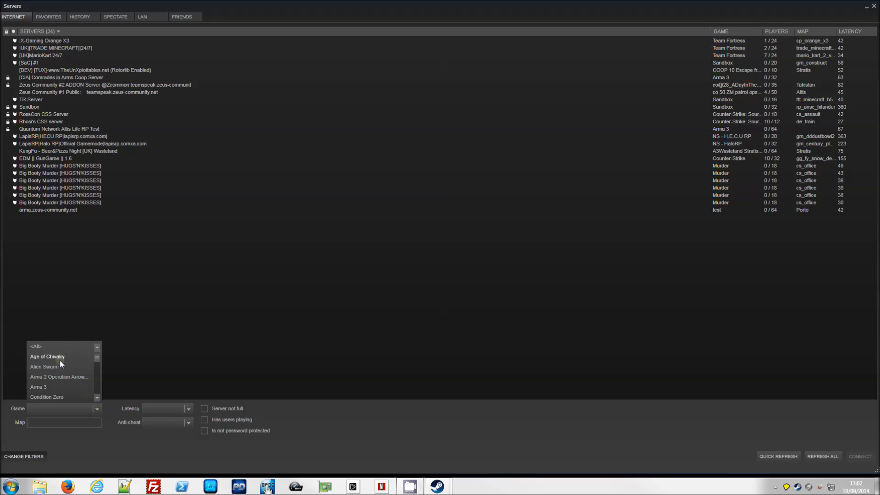
{"action": "mouse_move", "coordinate": [38, 386]}
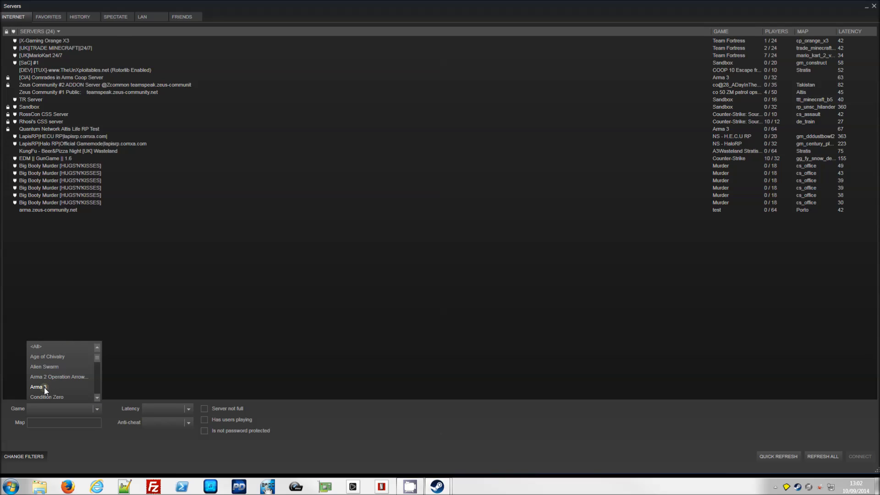
{"action": "left_click", "coordinate": [37, 387]}
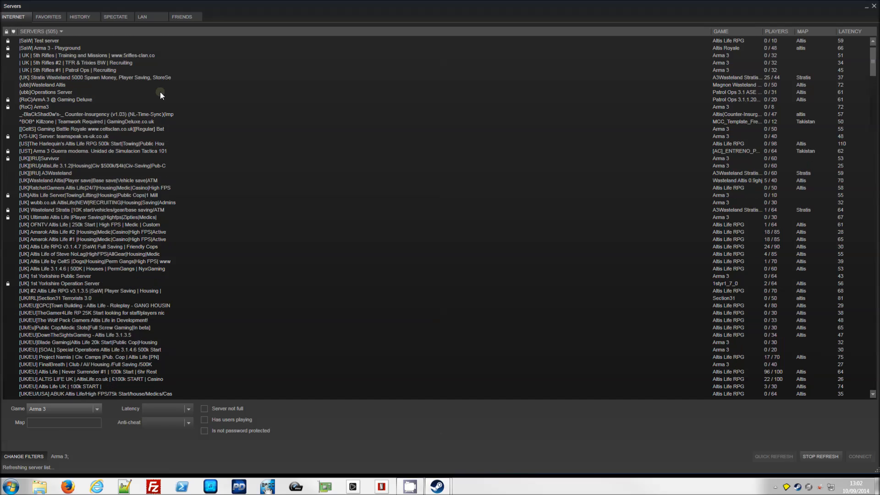
Wait for the Arma 3 refresh to finish listing over 3,000 internet servers
{"action": "left_click", "coordinate": [15, 31]}
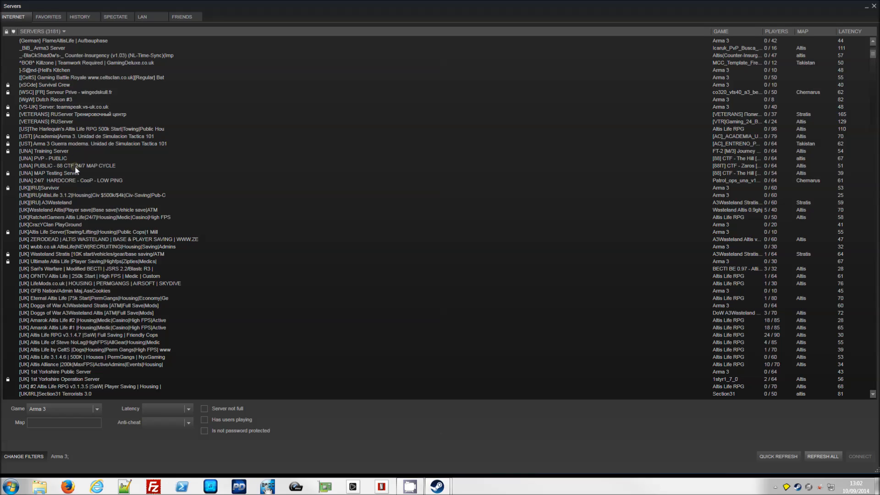
{"action": "mouse_move", "coordinate": [82, 182]}
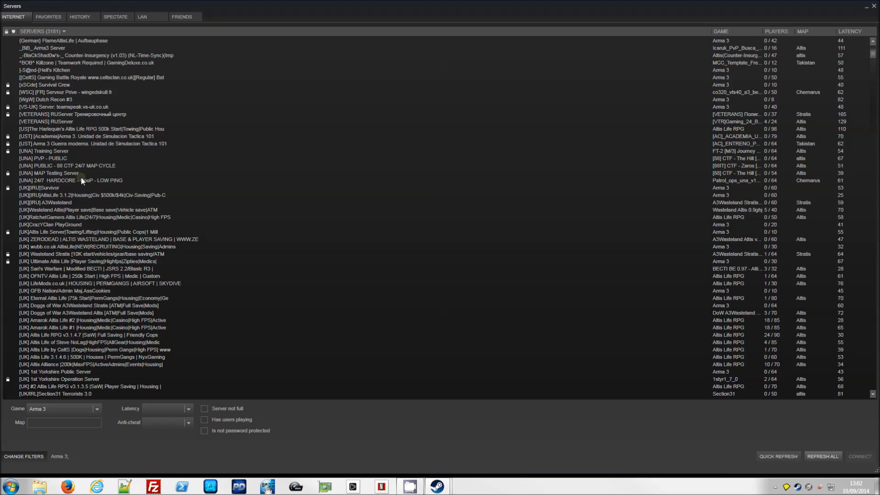
{"action": "mouse_move", "coordinate": [66, 184]}
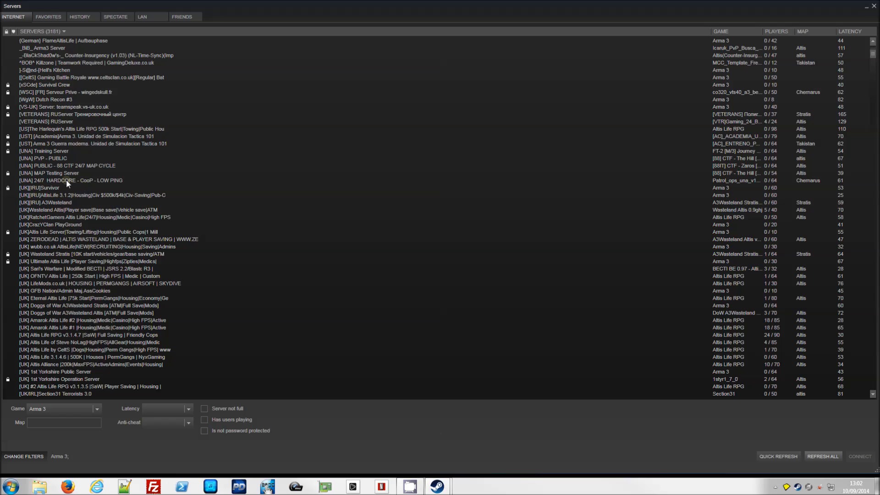
Favourite the UNA HARDCORE, MAP Testing, PUBLIC 88 CTF and PvP PUBLIC servers
{"action": "right_click", "coordinate": [73, 180]}
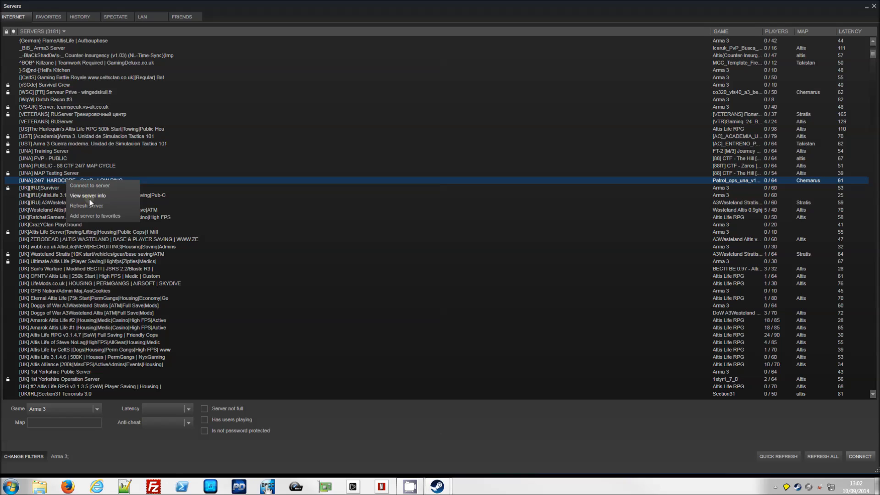
{"action": "mouse_move", "coordinate": [90, 218]}
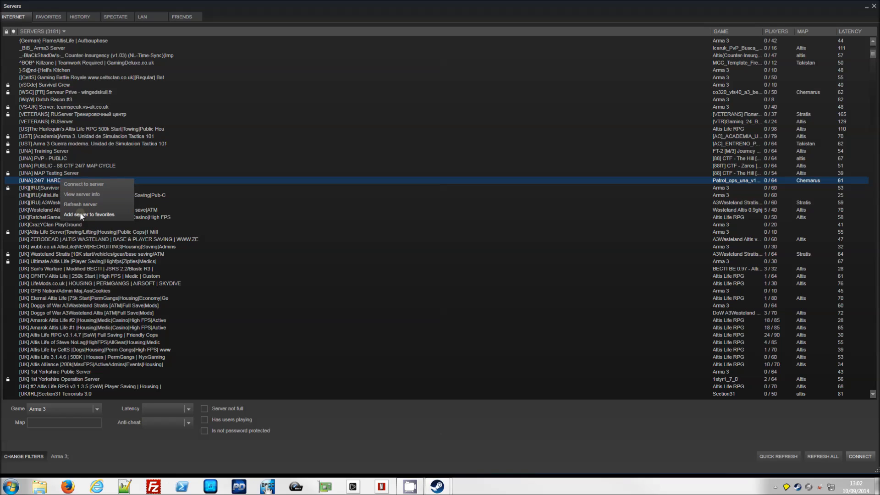
{"action": "right_click", "coordinate": [48, 173]}
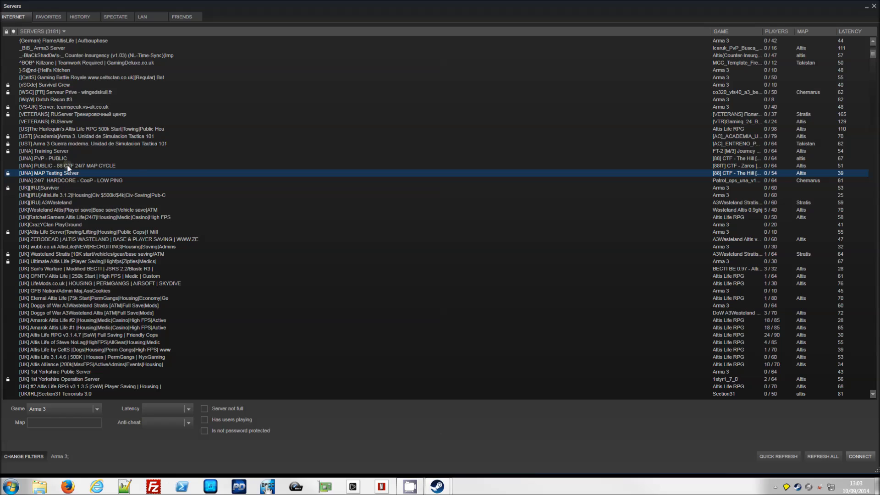
{"action": "left_click", "coordinate": [67, 165]}
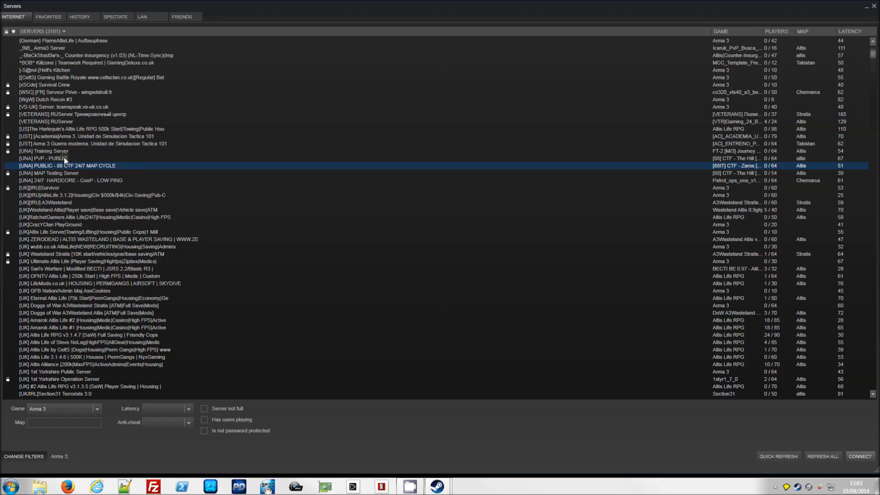
{"action": "left_click", "coordinate": [68, 158]}
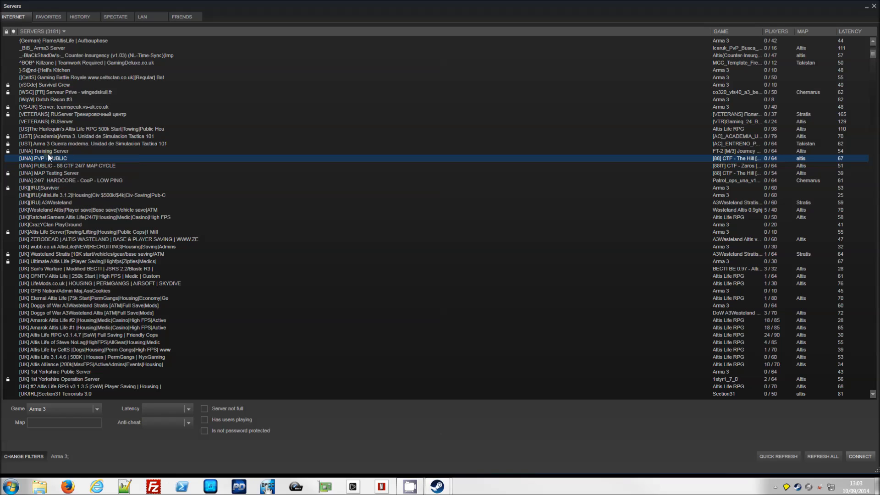
{"action": "left_click", "coordinate": [44, 150]}
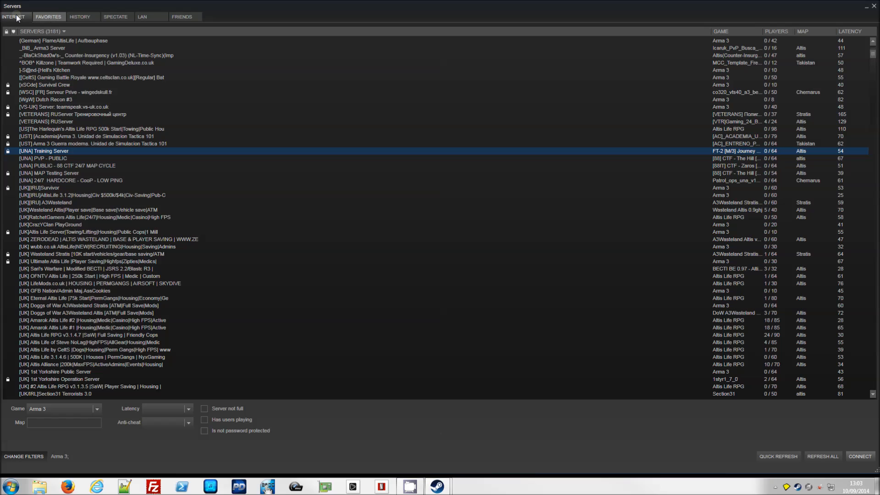
{"action": "mouse_move", "coordinate": [48, 17]}
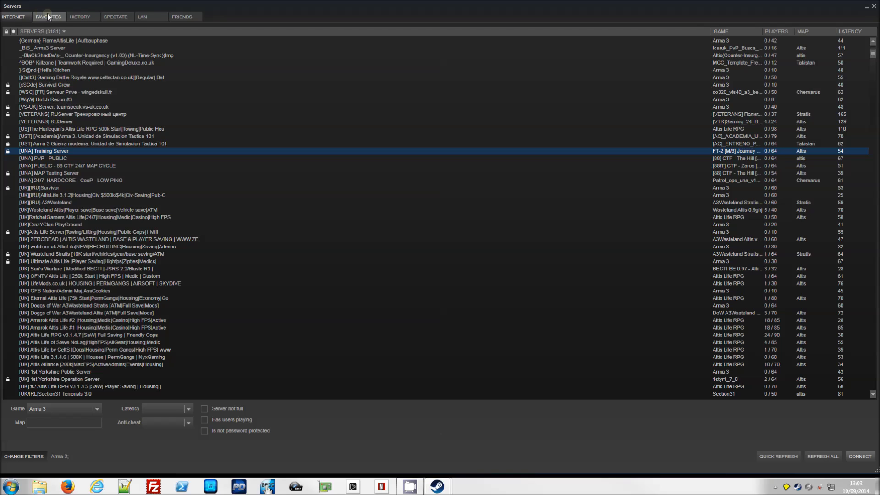
Check the Favorites tab lists the five UNA Arma 3 servers at the top
{"action": "left_click", "coordinate": [48, 16]}
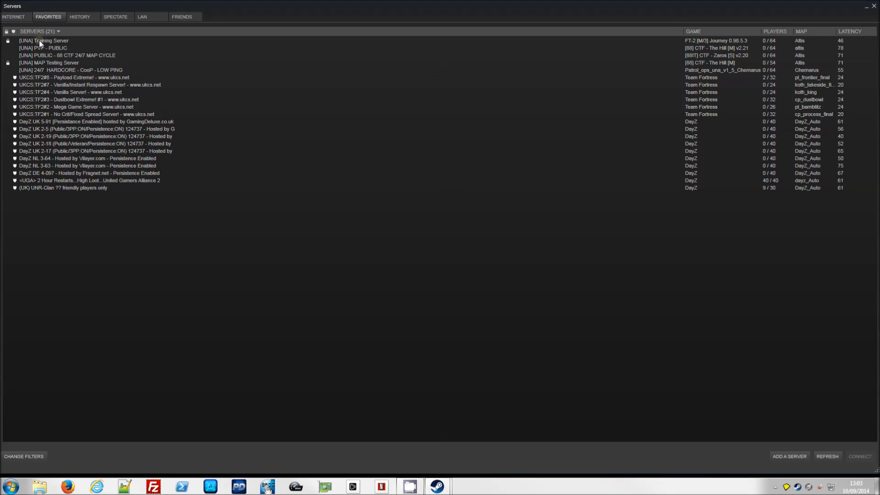
{"action": "mouse_move", "coordinate": [41, 68]}
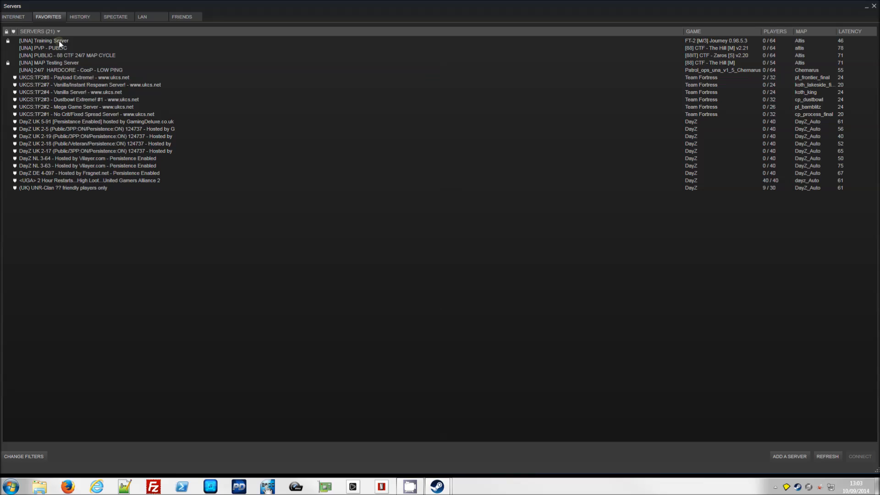
{"action": "mouse_move", "coordinate": [77, 62]}
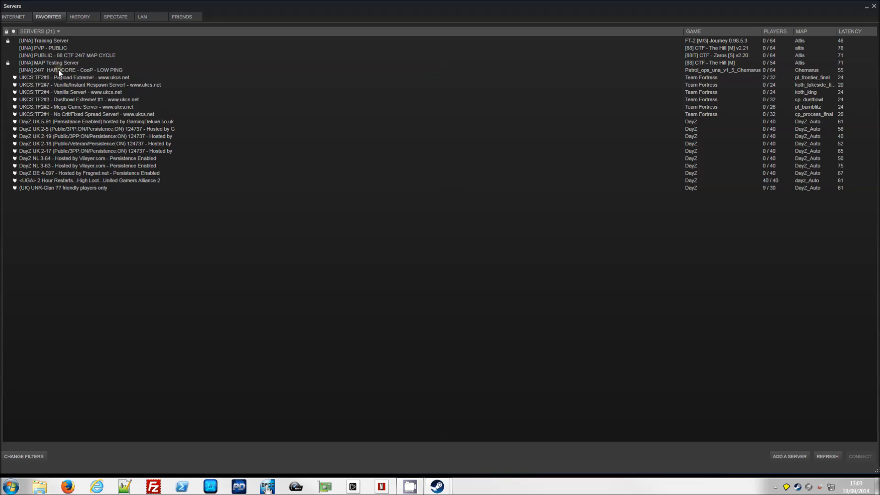
{"action": "mouse_move", "coordinate": [83, 56]}
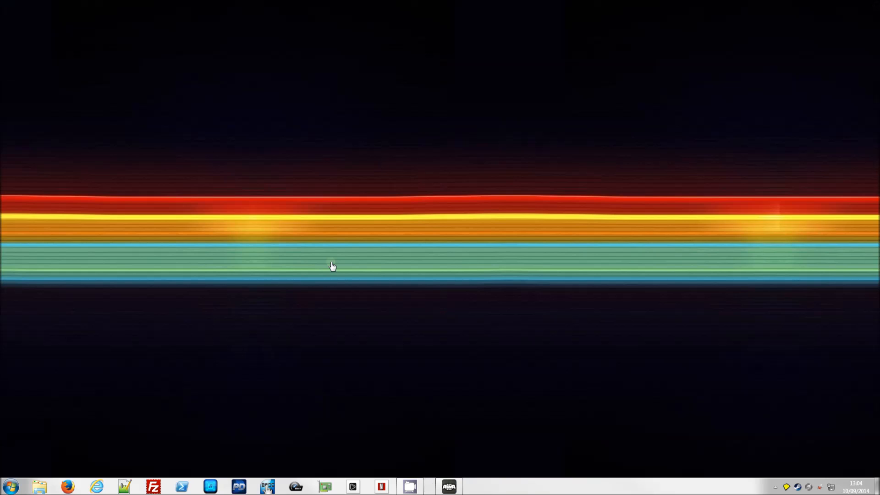
{"action": "mouse_move", "coordinate": [10, 486]}
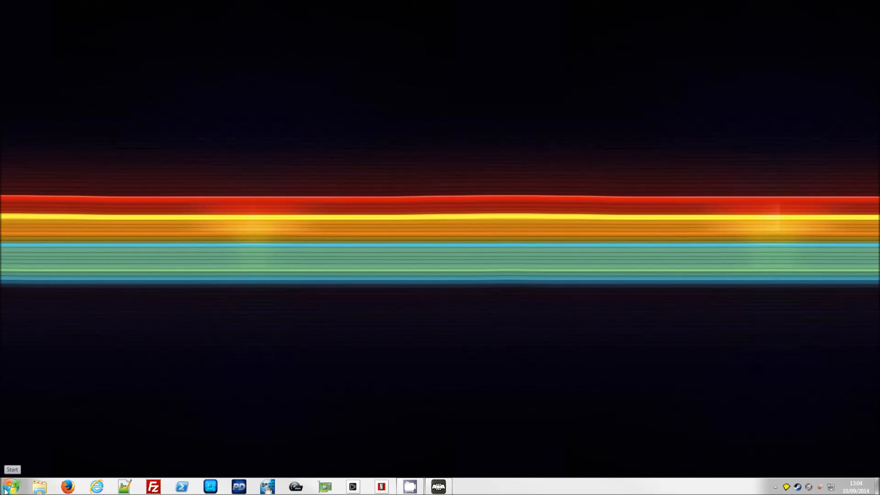
Relaunch Steam from the Start menu and reopen View > Servers
{"action": "left_click", "coordinate": [10, 486]}
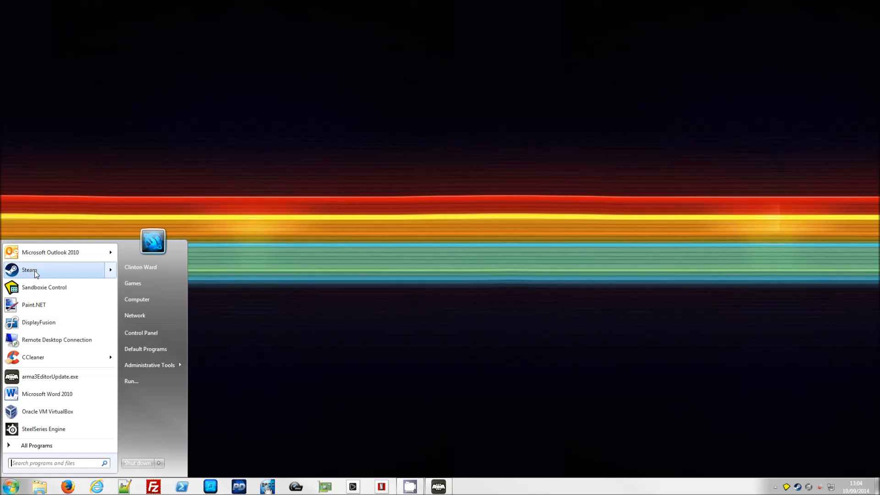
{"action": "left_click", "coordinate": [29, 270]}
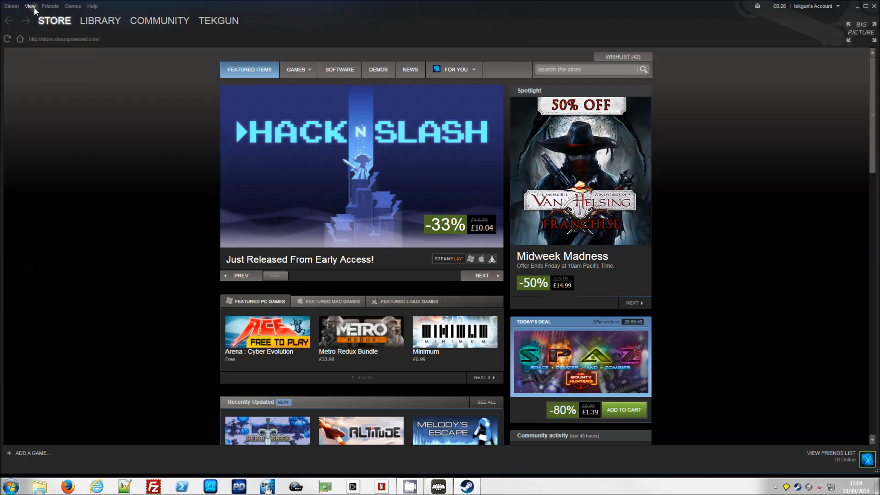
{"action": "left_click", "coordinate": [30, 6]}
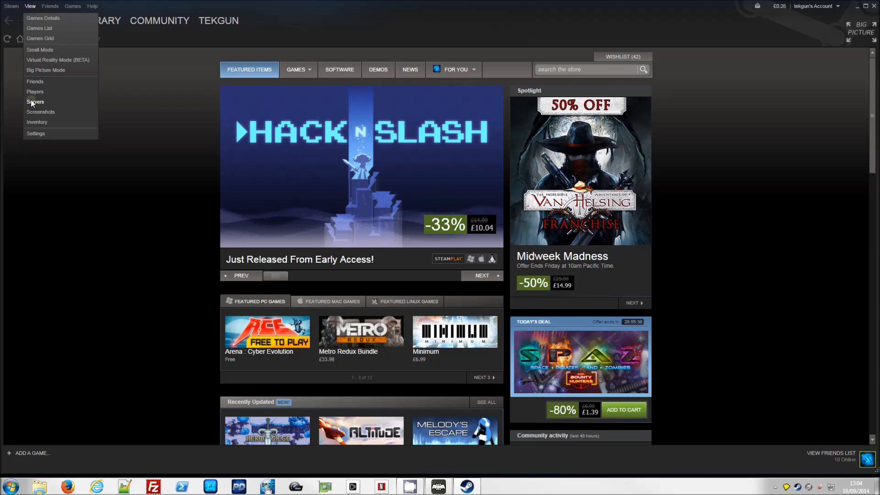
{"action": "left_click", "coordinate": [36, 102]}
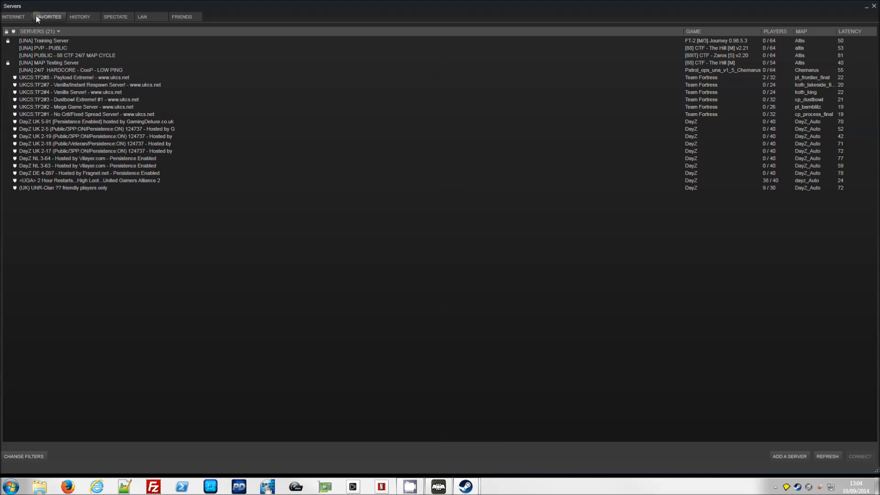
{"action": "mouse_move", "coordinate": [44, 67]}
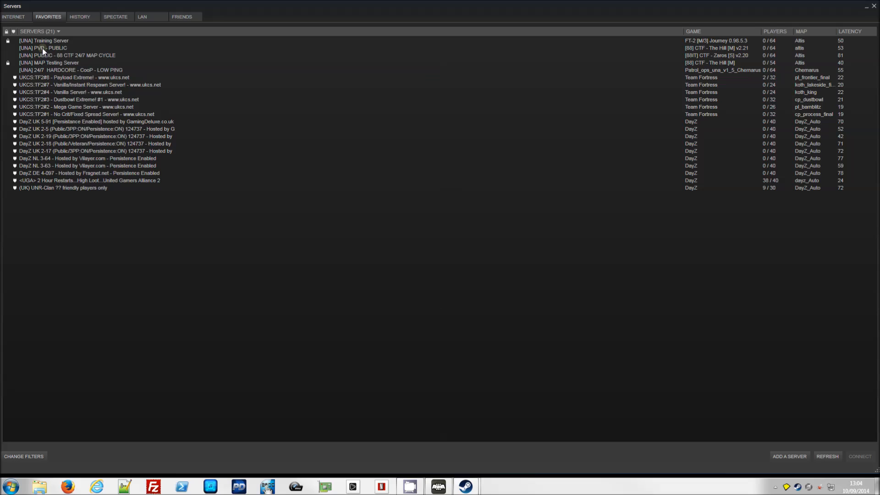
{"action": "mouse_move", "coordinate": [291, 185]}
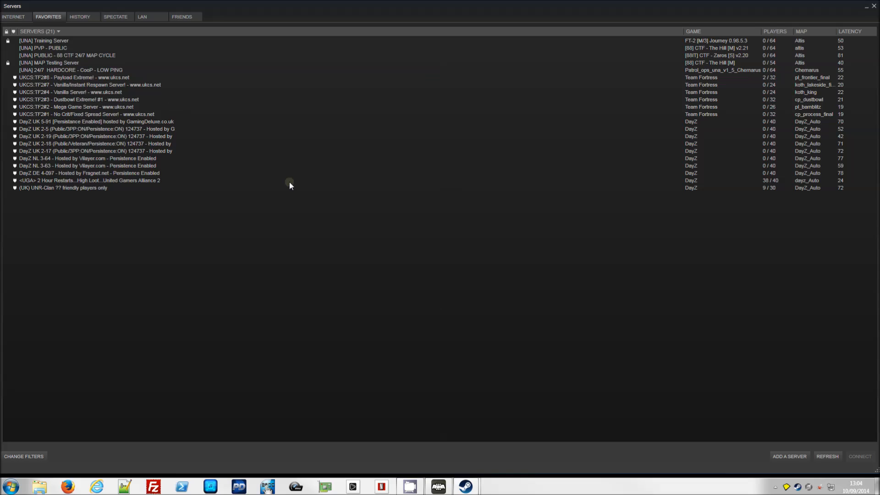